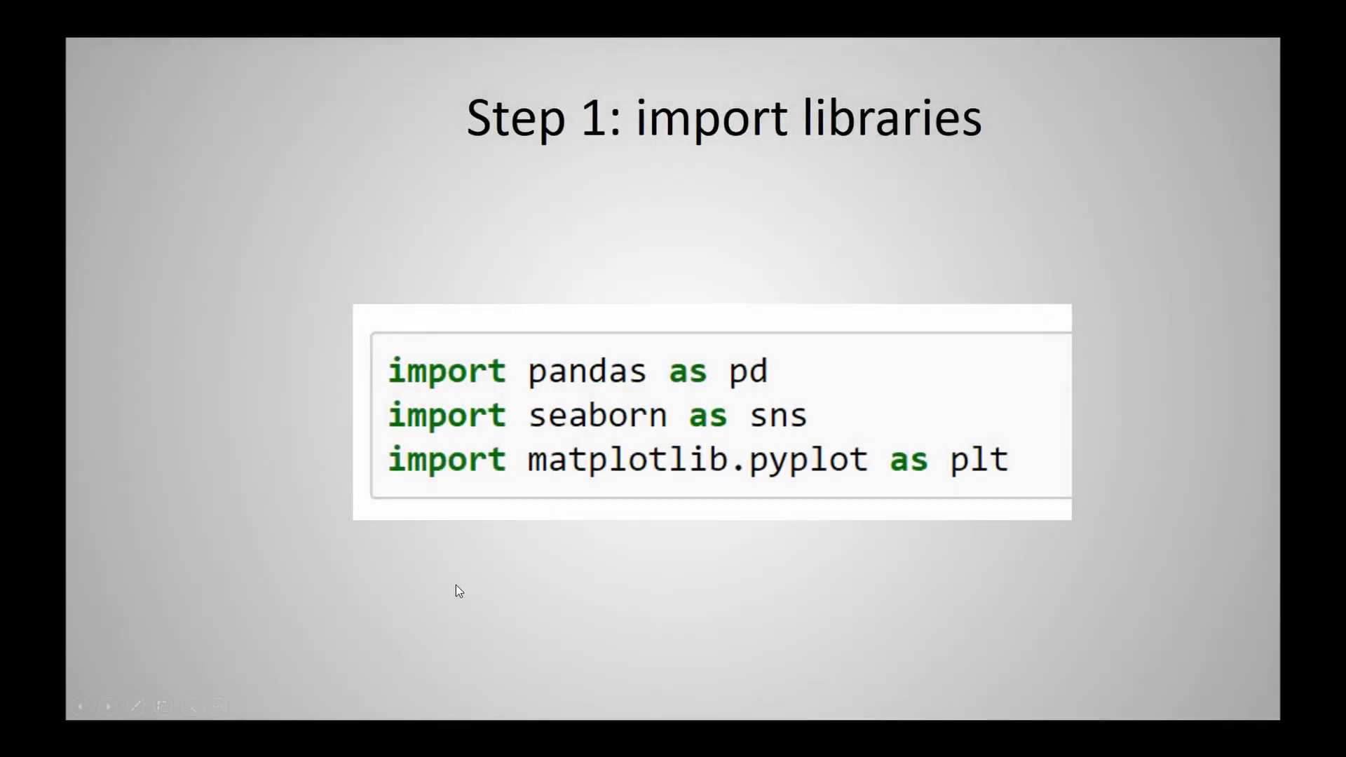
Step: Advance the slideshow to the Step 2 slide creating the six-country population dataset
{"action": "key", "text": "right"}
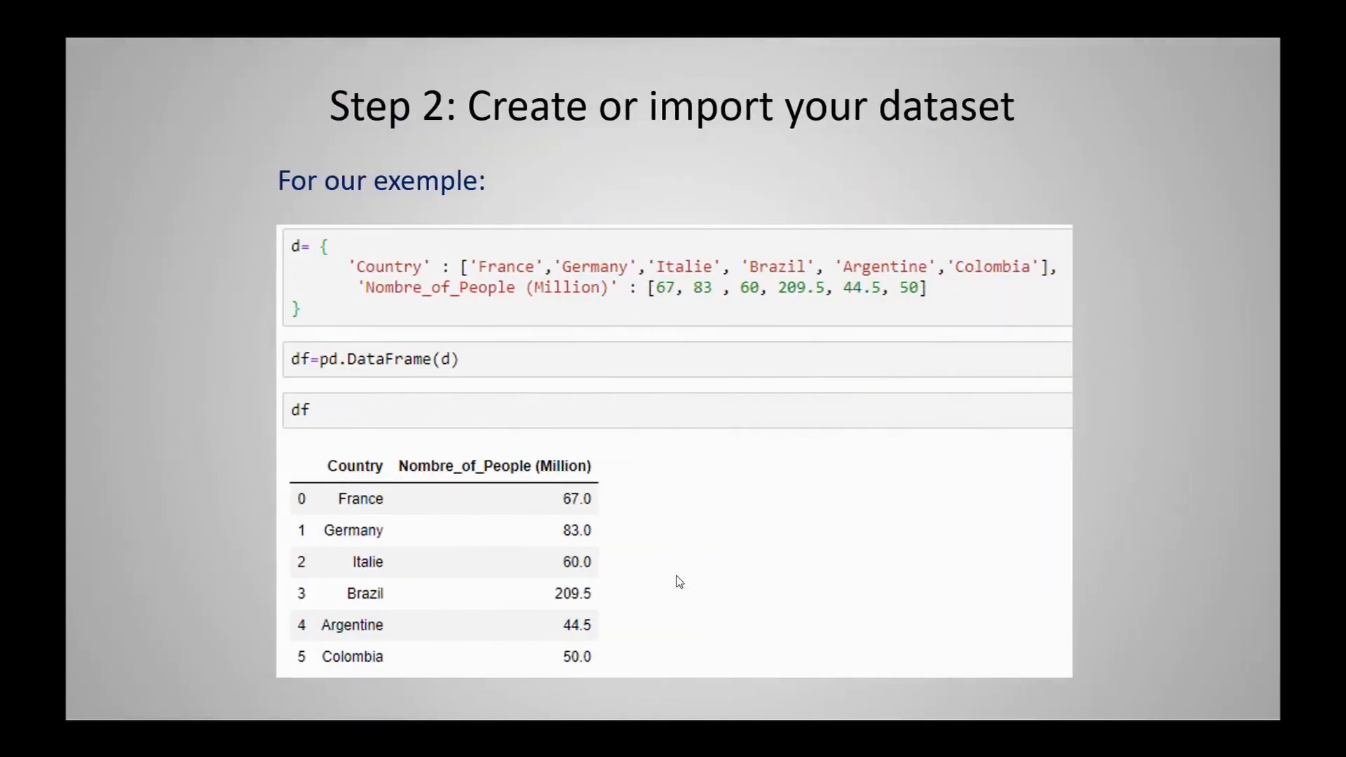
{"action": "key", "text": "Right"}
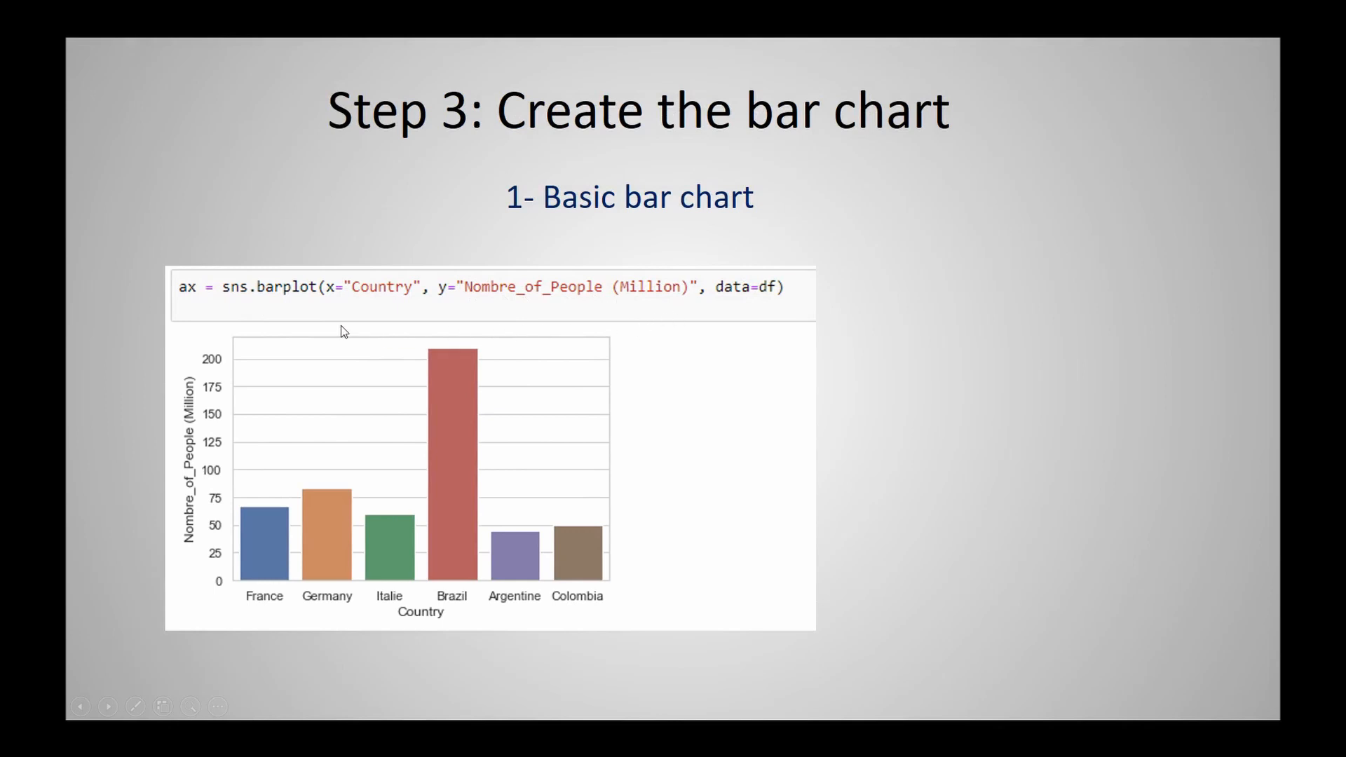
{"action": "mouse_move", "coordinate": [300, 304]}
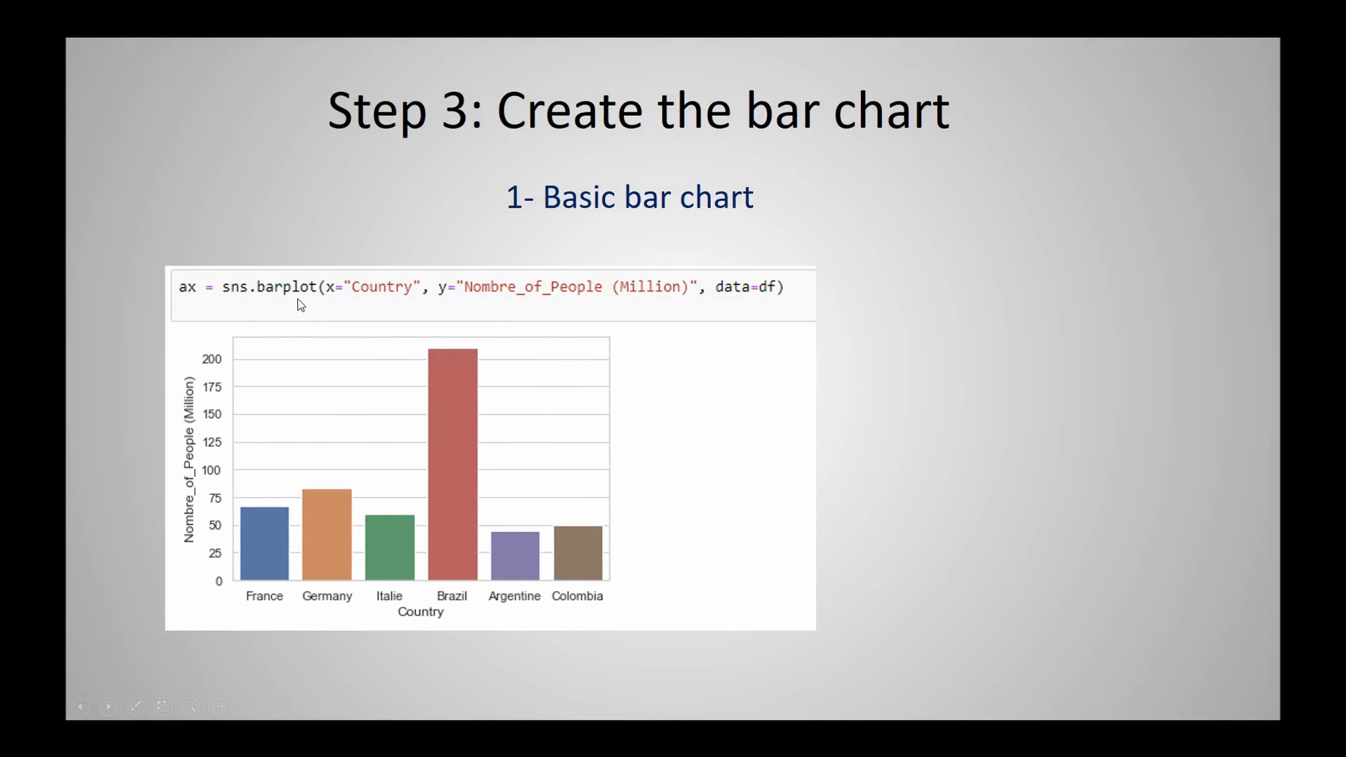
{"action": "mouse_move", "coordinate": [737, 307]}
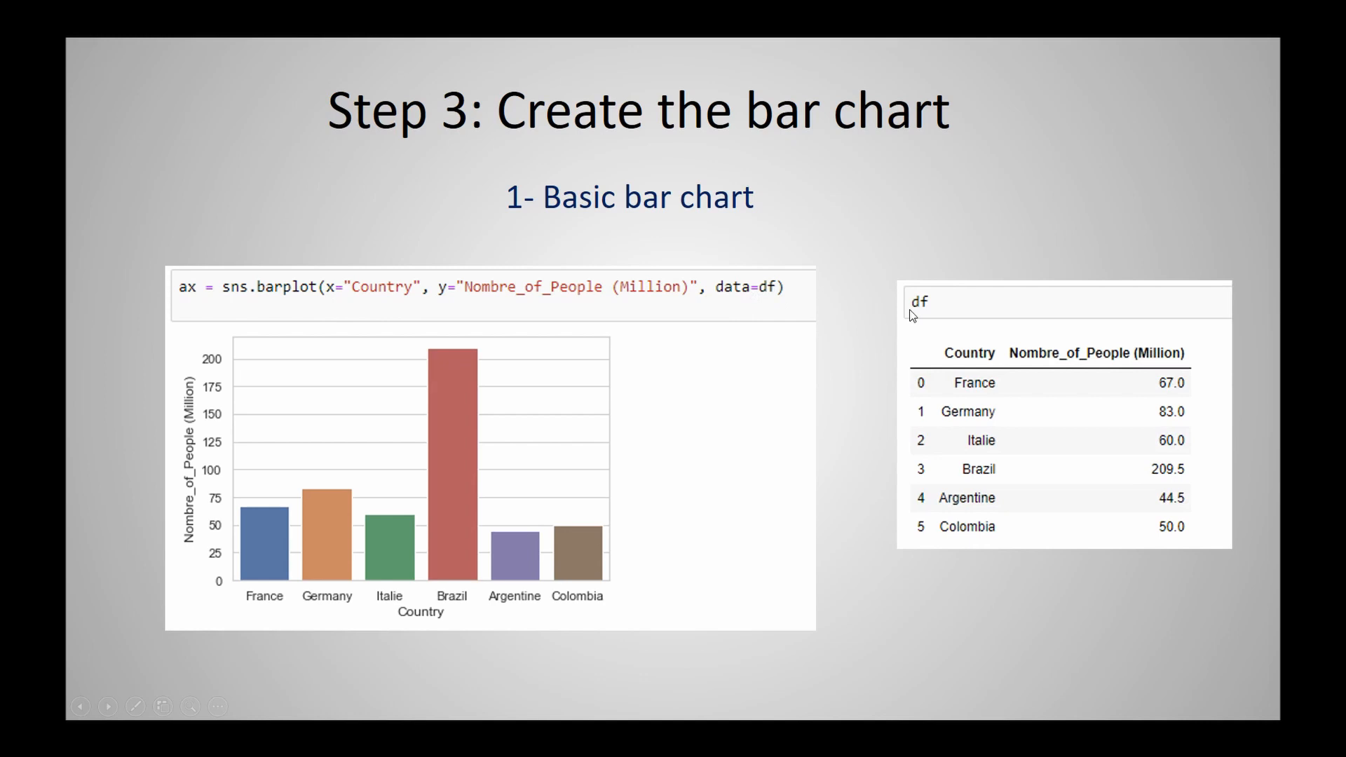
{"action": "mouse_move", "coordinate": [947, 365]}
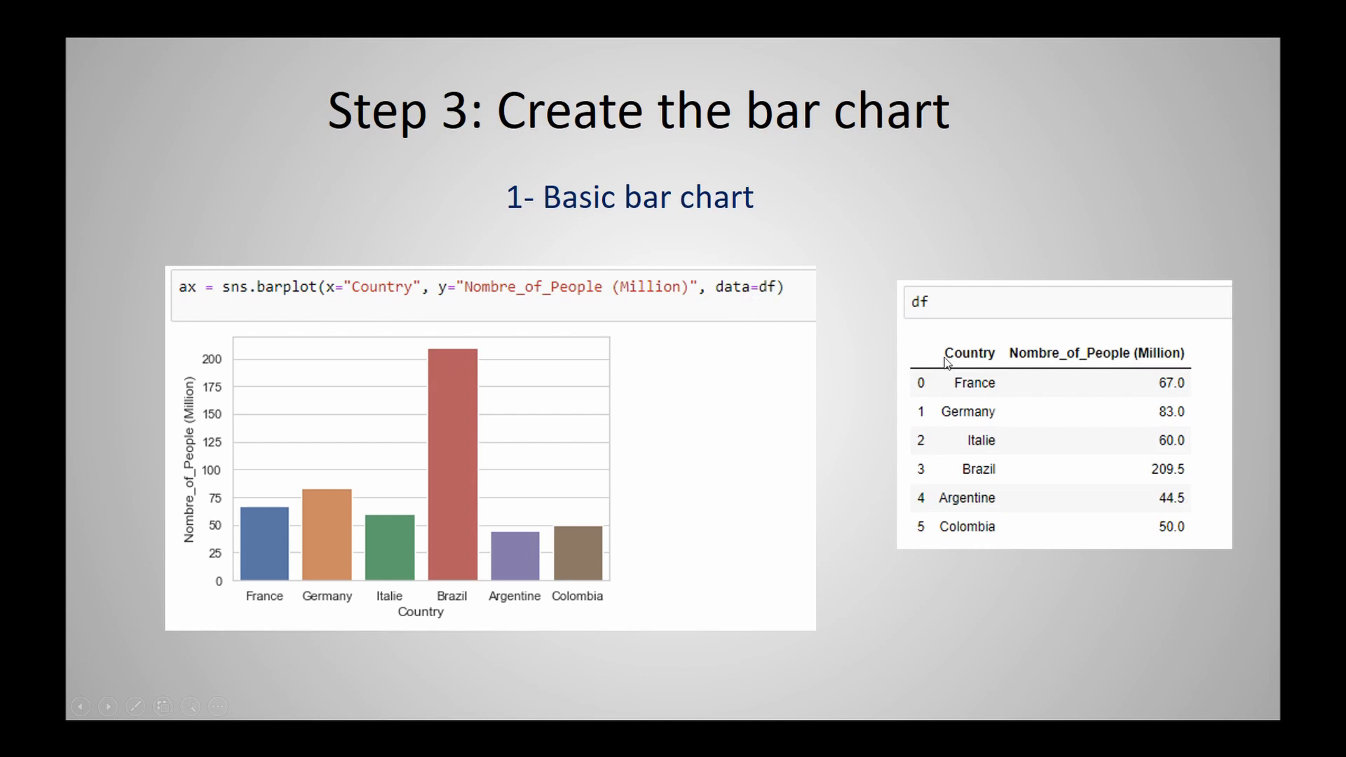
{"action": "mouse_move", "coordinate": [1077, 370]}
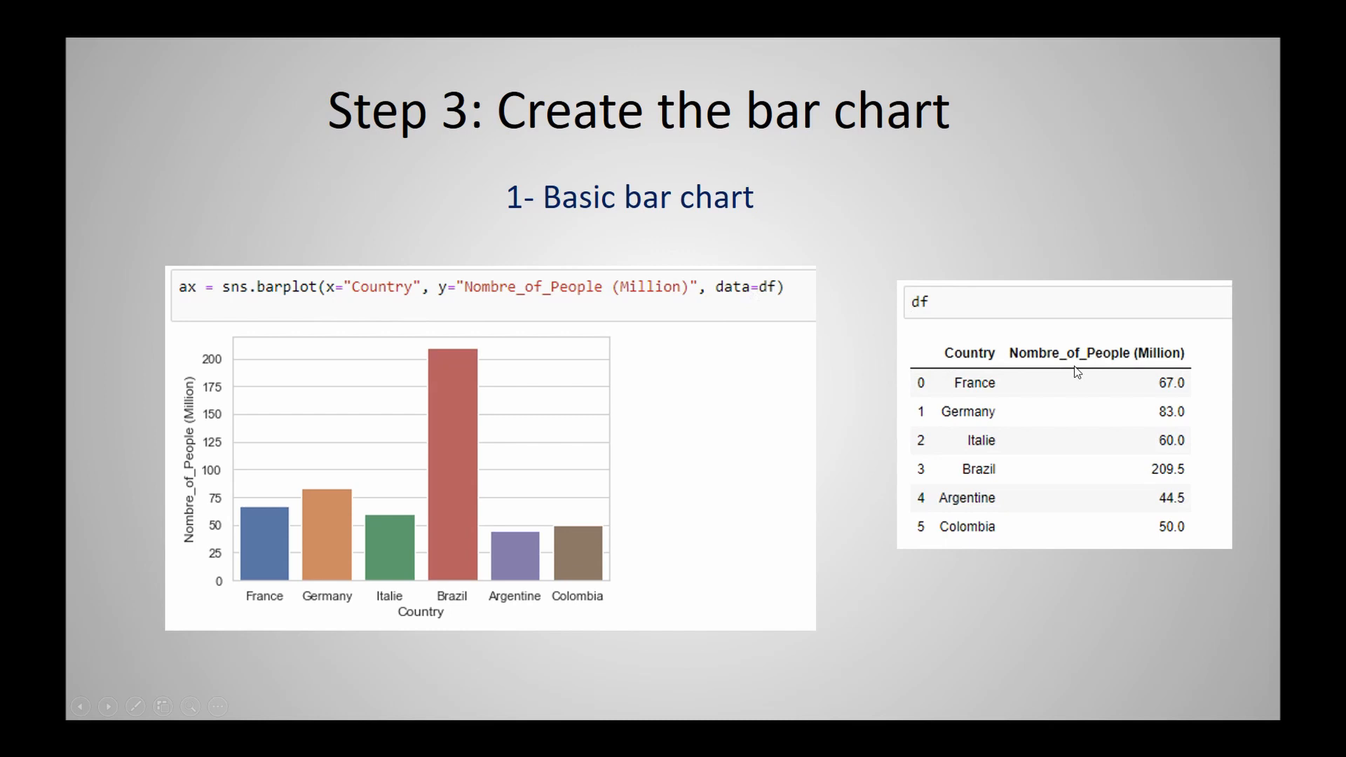
{"action": "mouse_move", "coordinate": [235, 439]}
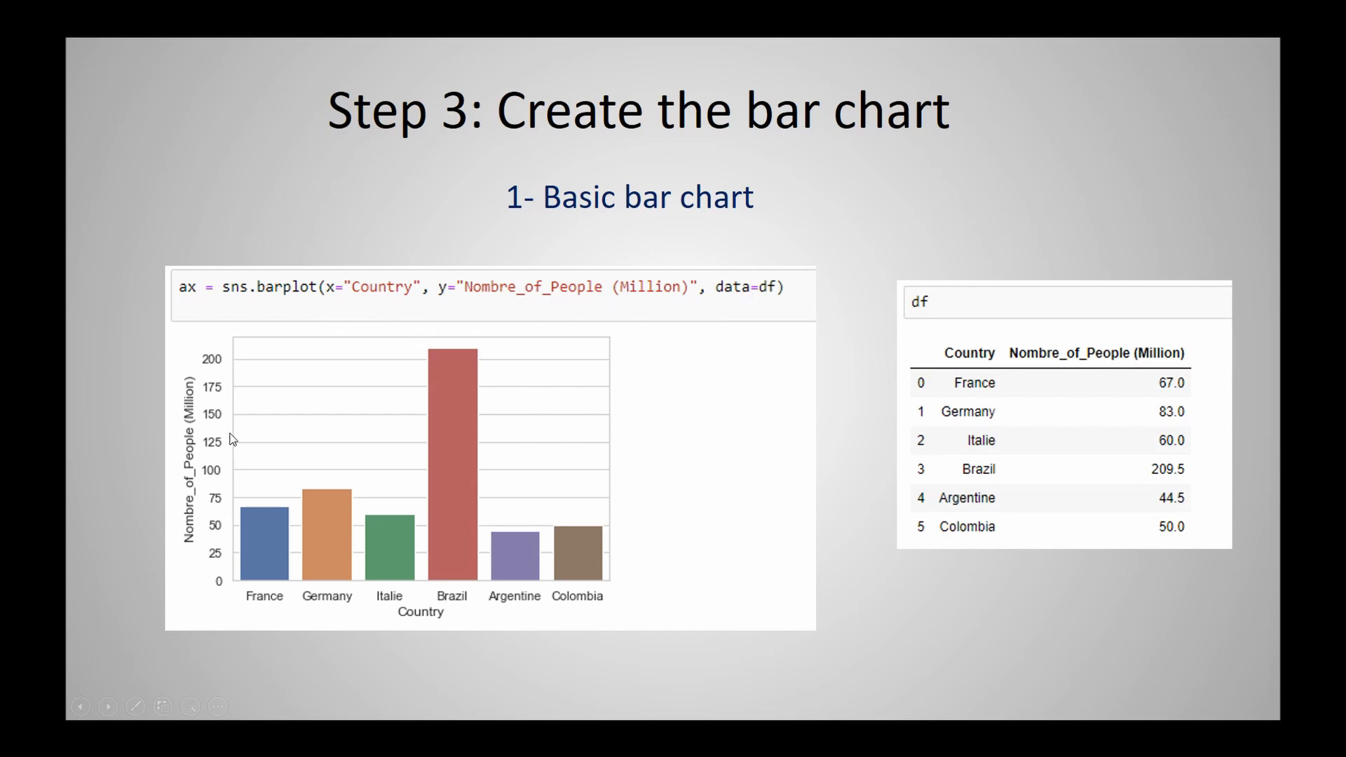
{"action": "mouse_move", "coordinate": [595, 580]}
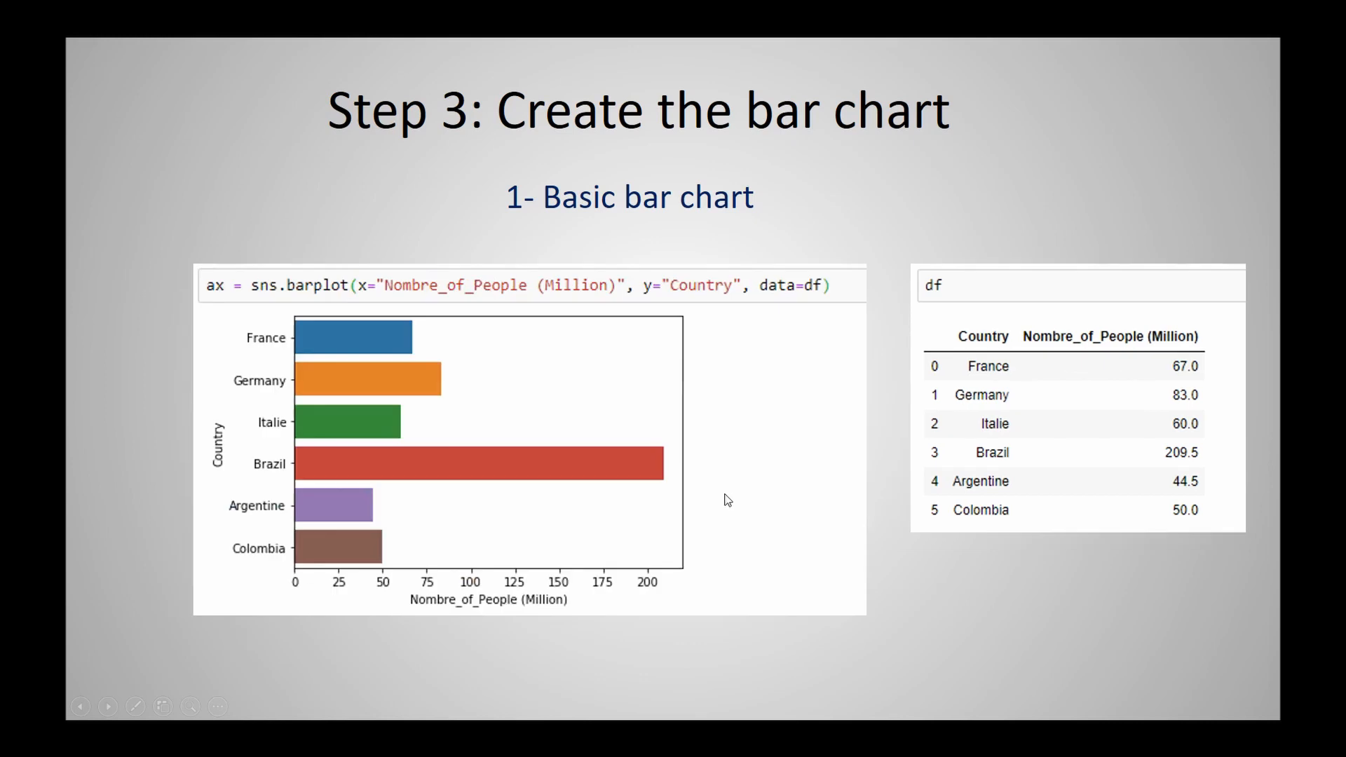
{"action": "mouse_move", "coordinate": [434, 560]}
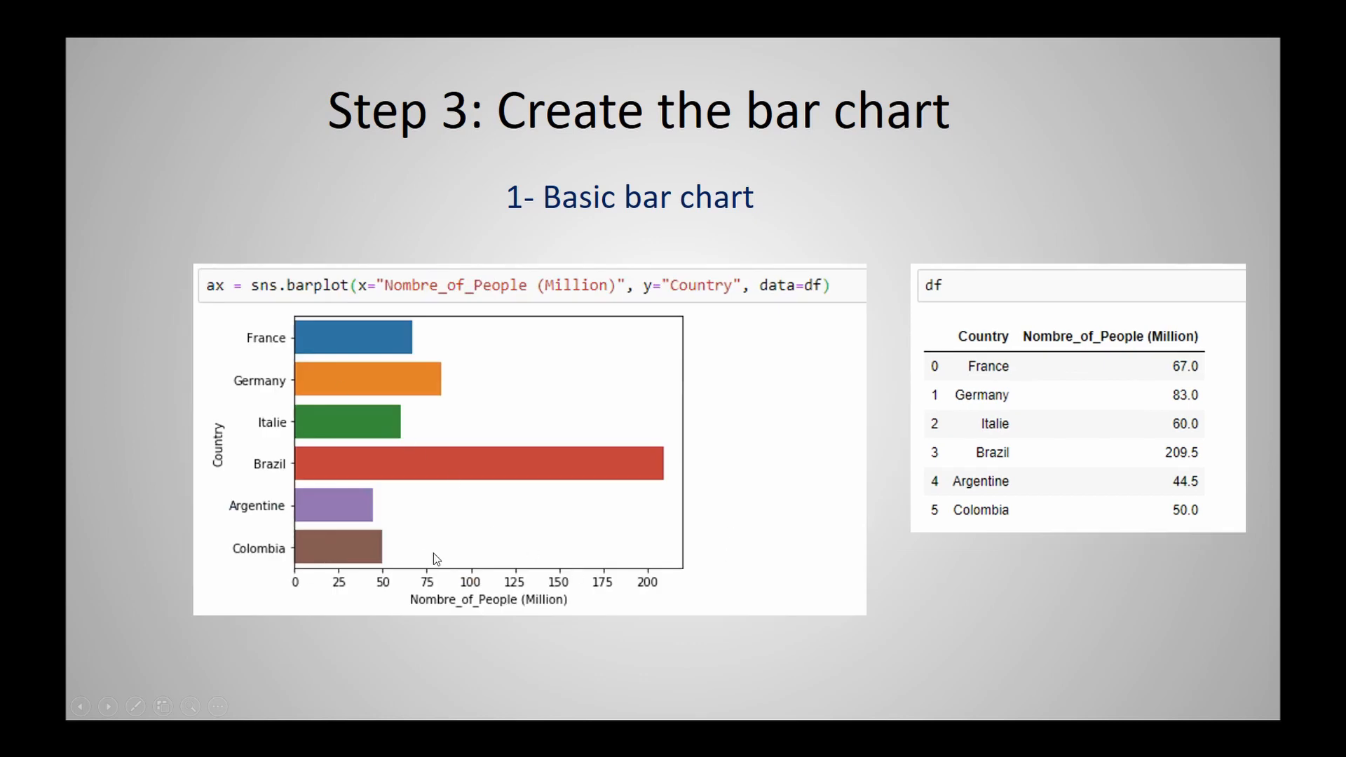
{"action": "mouse_move", "coordinate": [707, 309]}
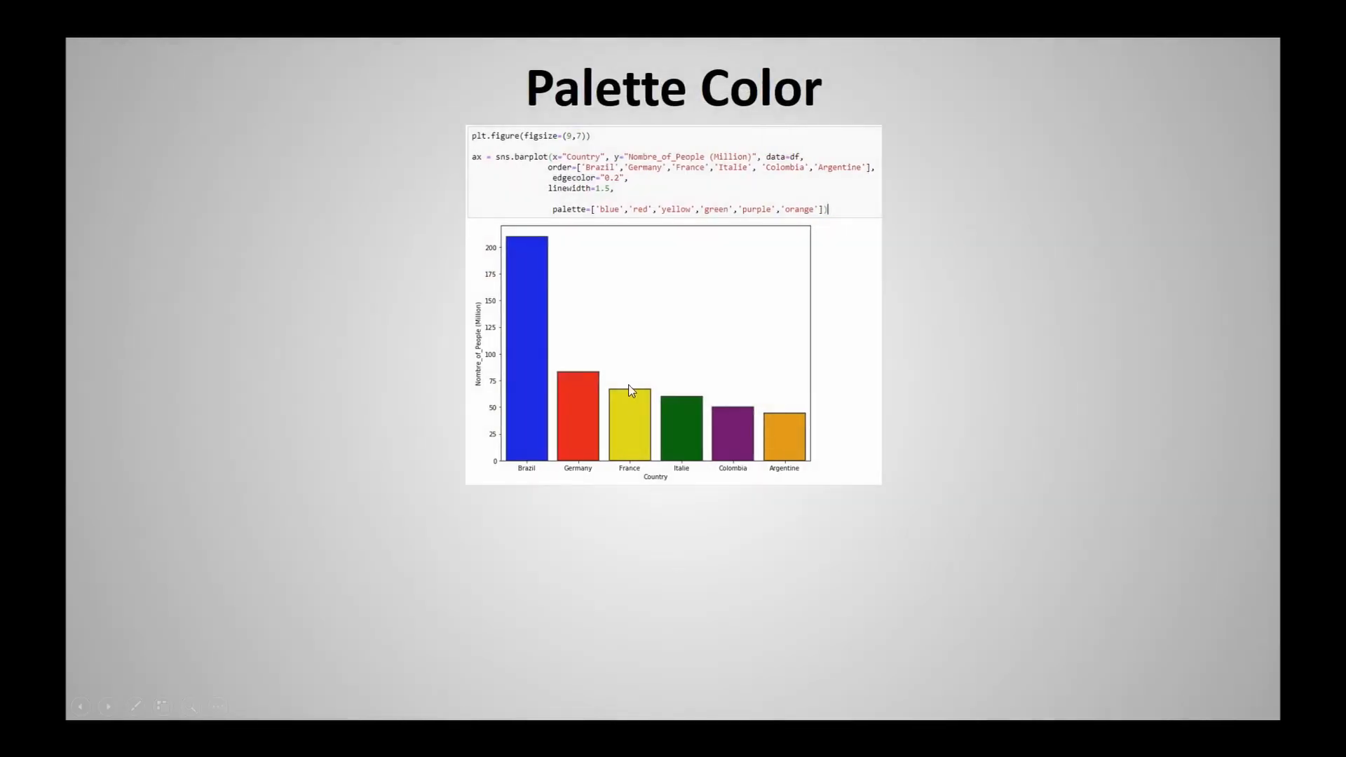
{"action": "mouse_move", "coordinate": [781, 448]}
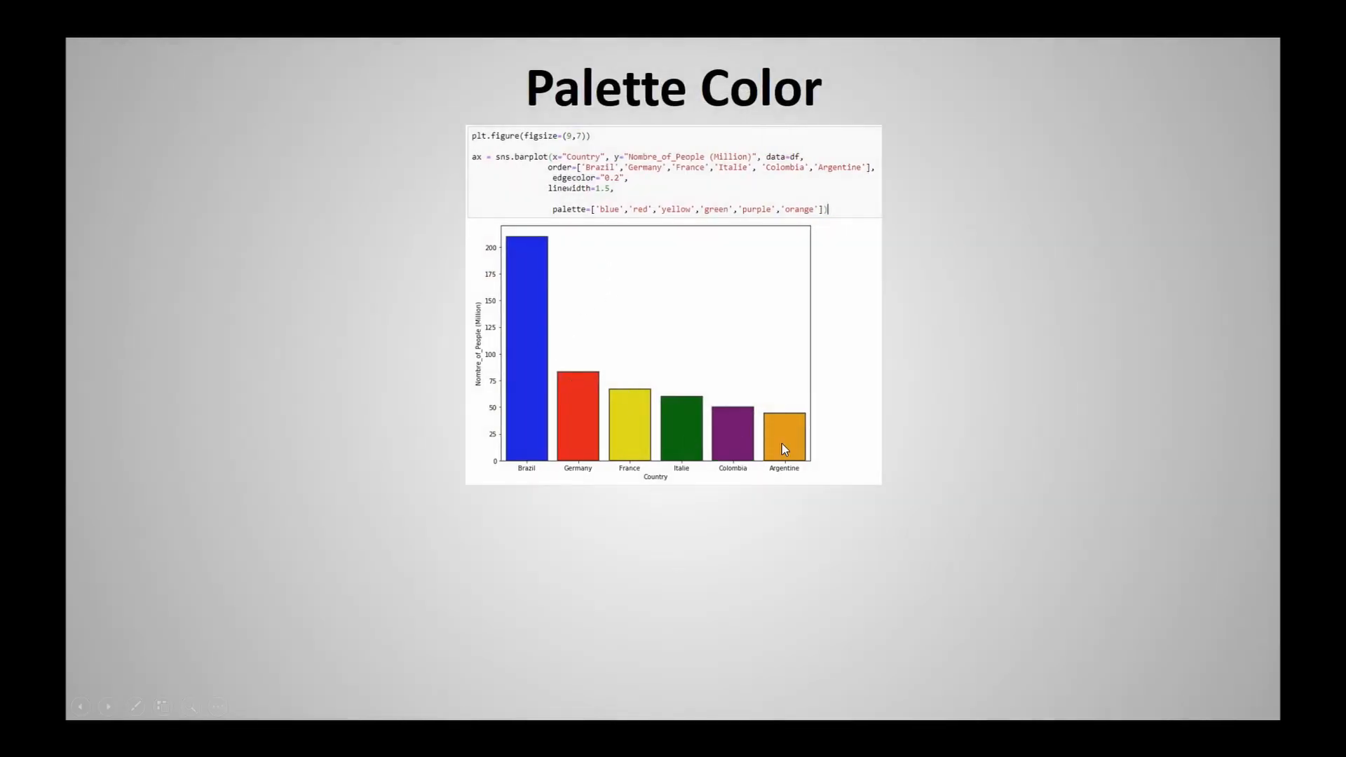
{"action": "mouse_move", "coordinate": [575, 224]}
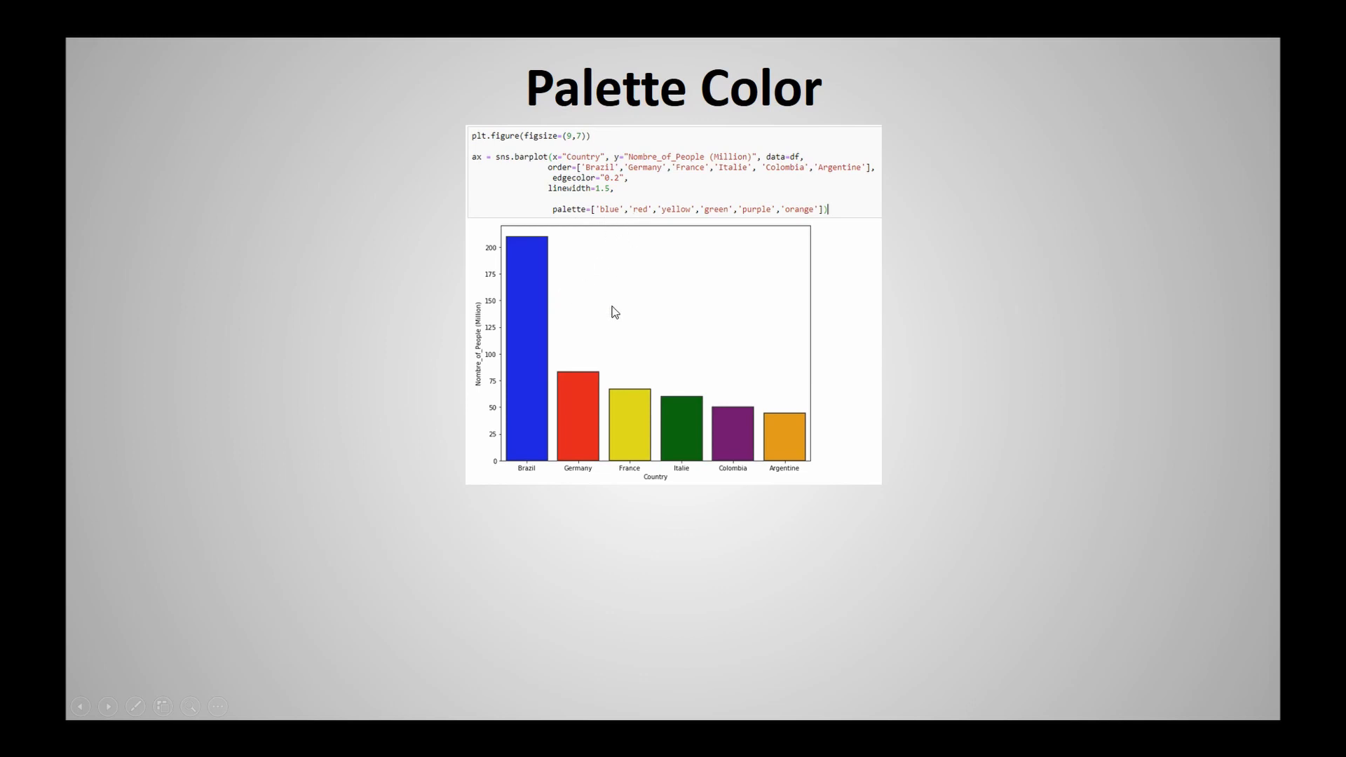
{"action": "mouse_move", "coordinate": [682, 260]}
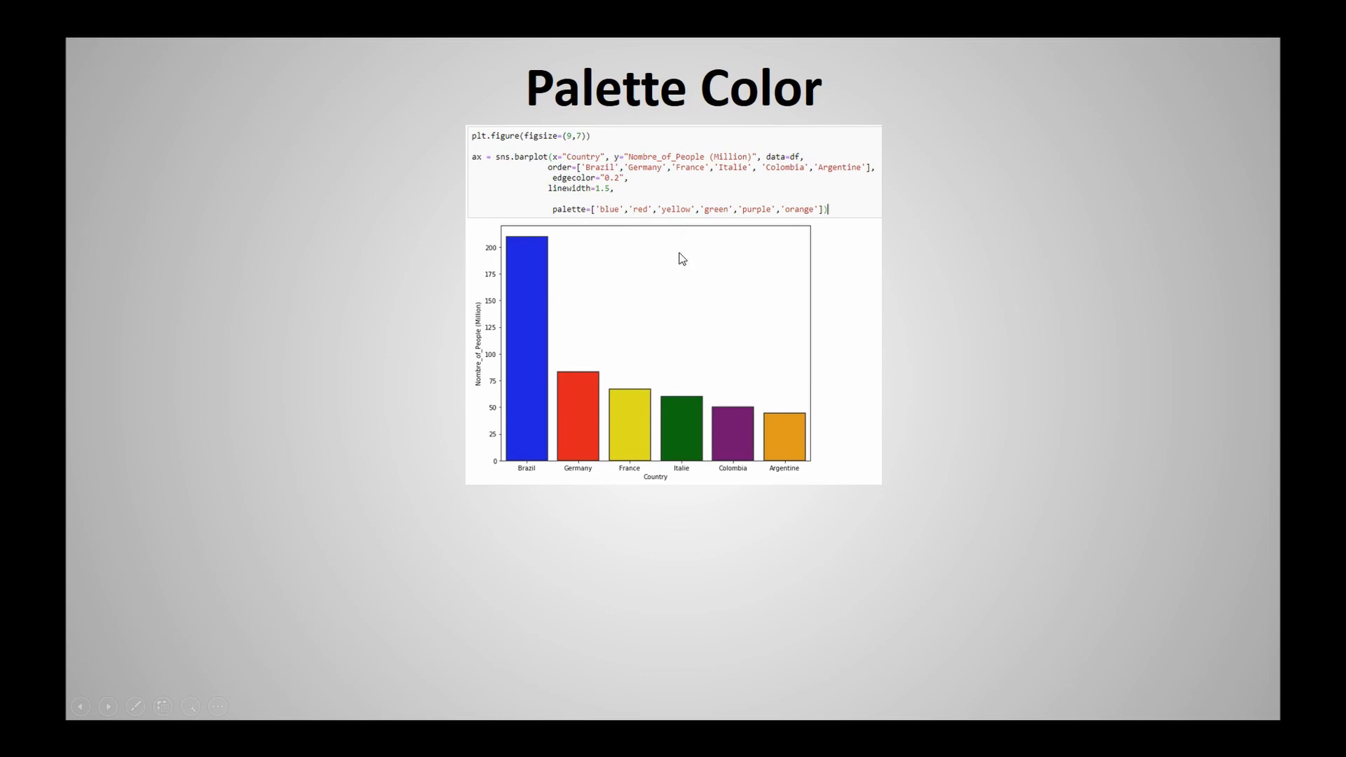
{"action": "mouse_move", "coordinate": [756, 237]}
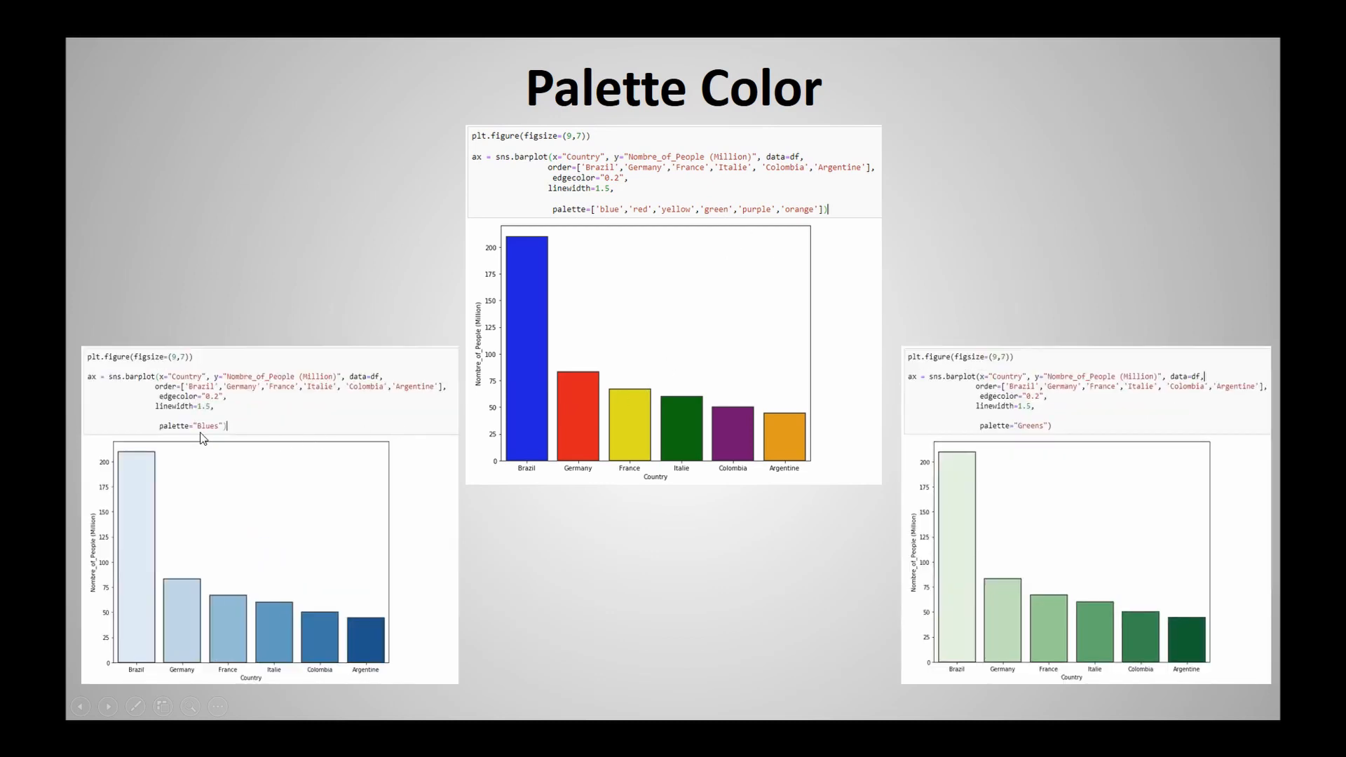
{"action": "mouse_move", "coordinate": [1016, 435]}
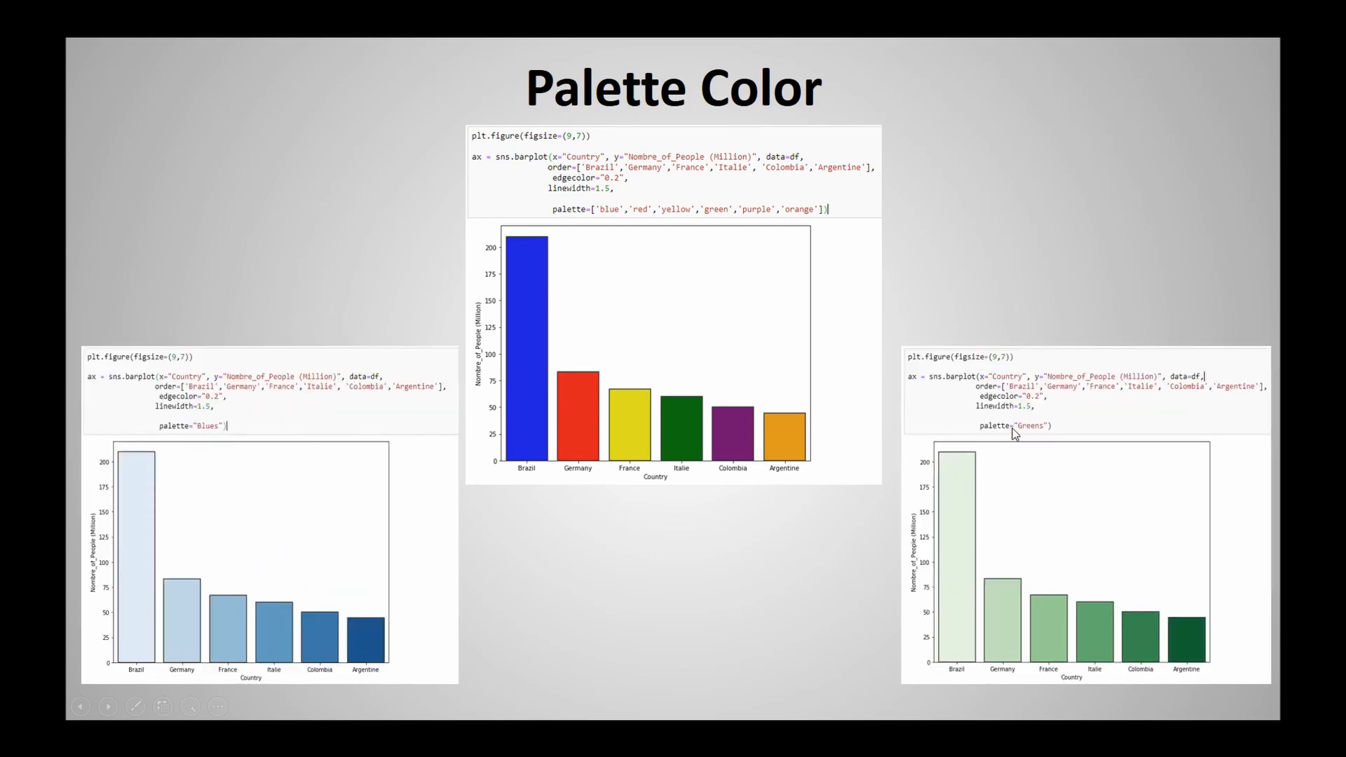
{"action": "mouse_move", "coordinate": [196, 453]}
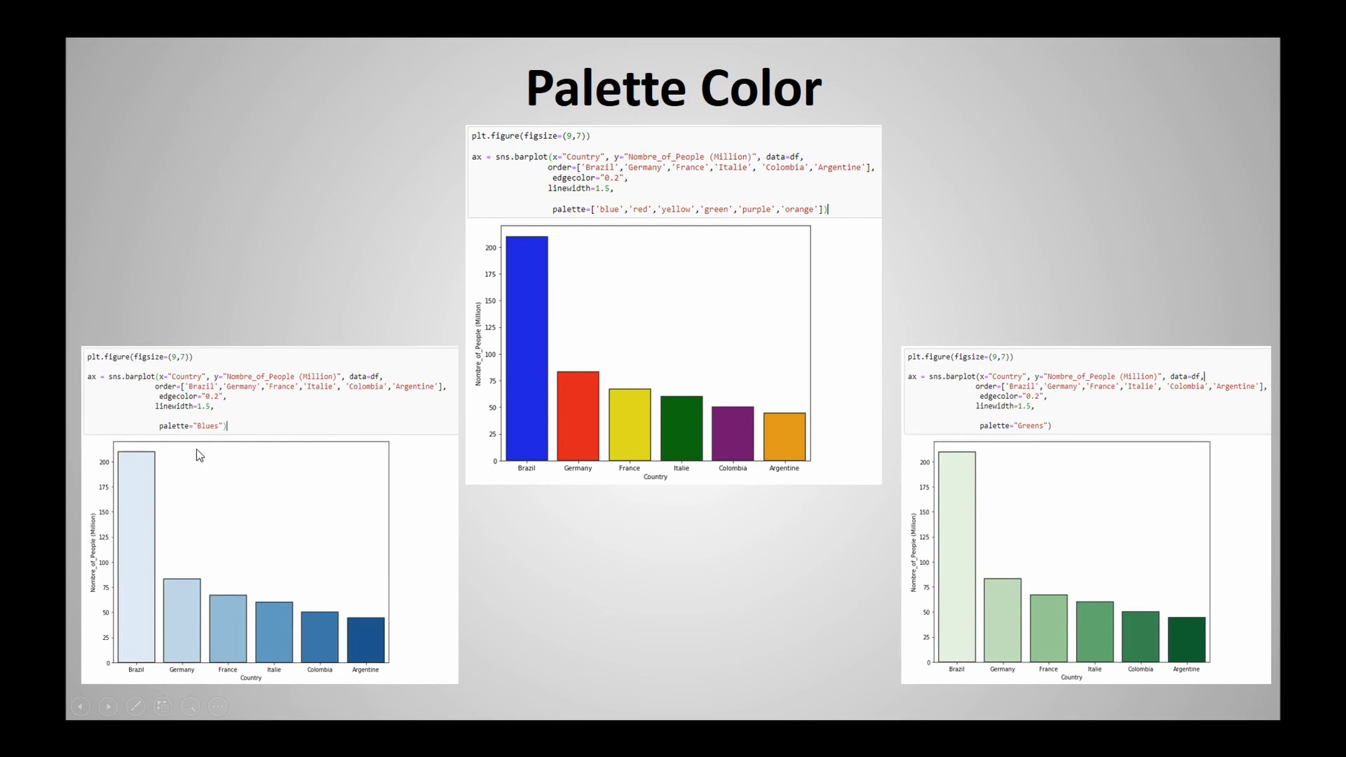
{"action": "mouse_move", "coordinate": [223, 439]}
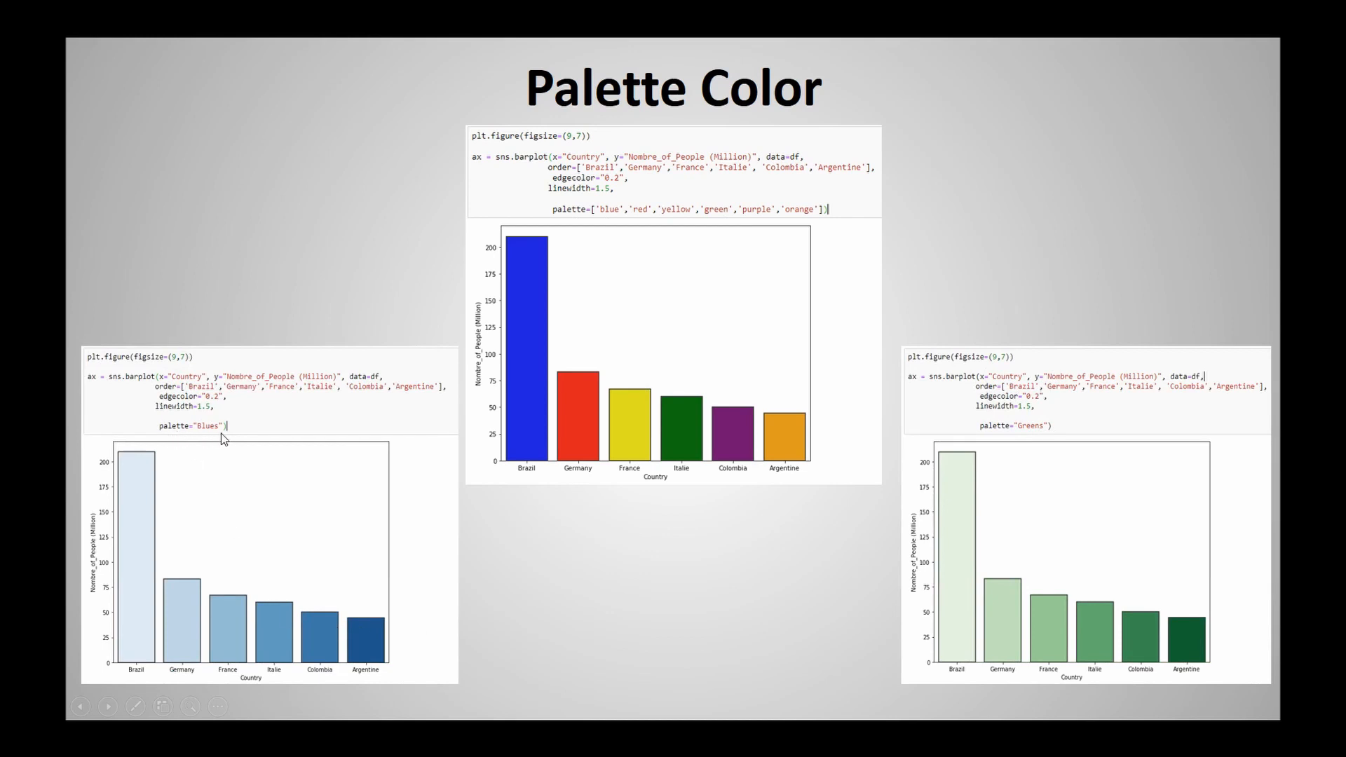
{"action": "mouse_move", "coordinate": [178, 594]}
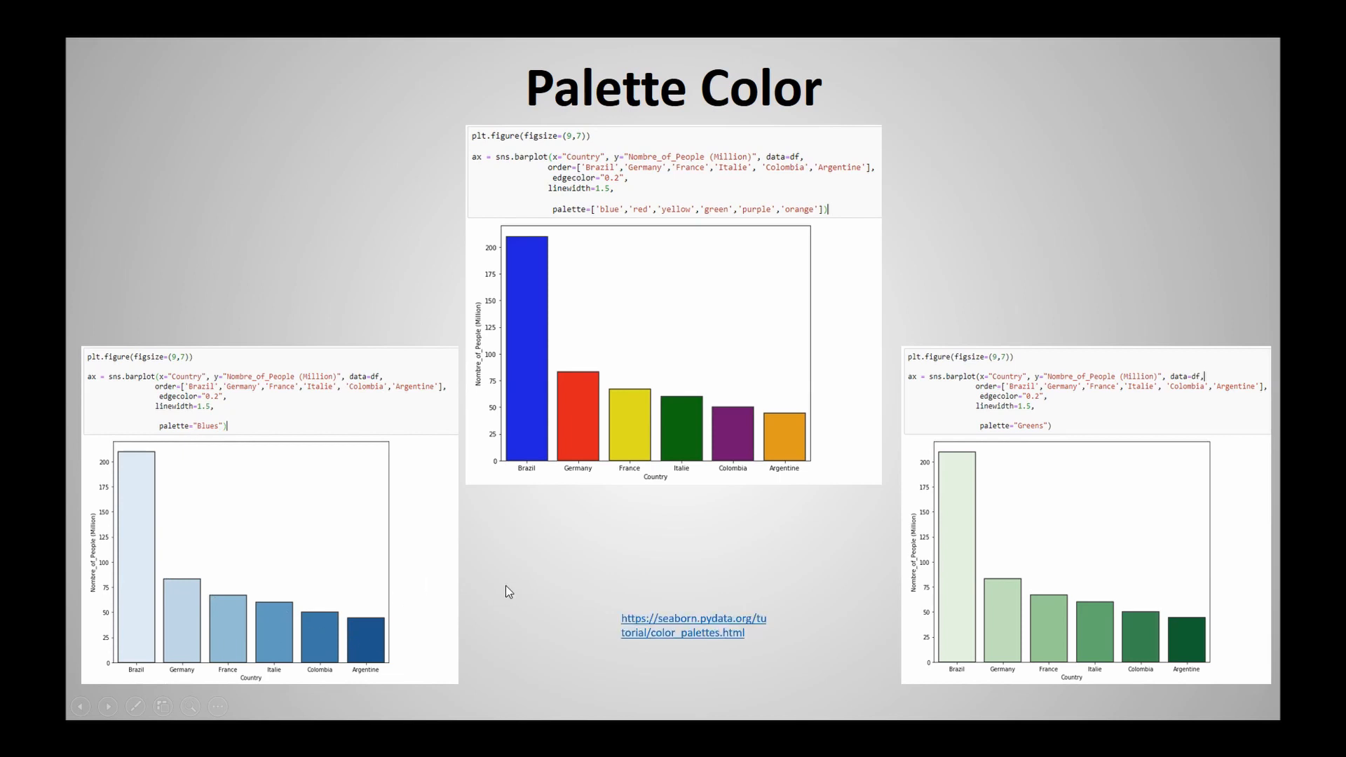
{"action": "mouse_move", "coordinate": [685, 619]}
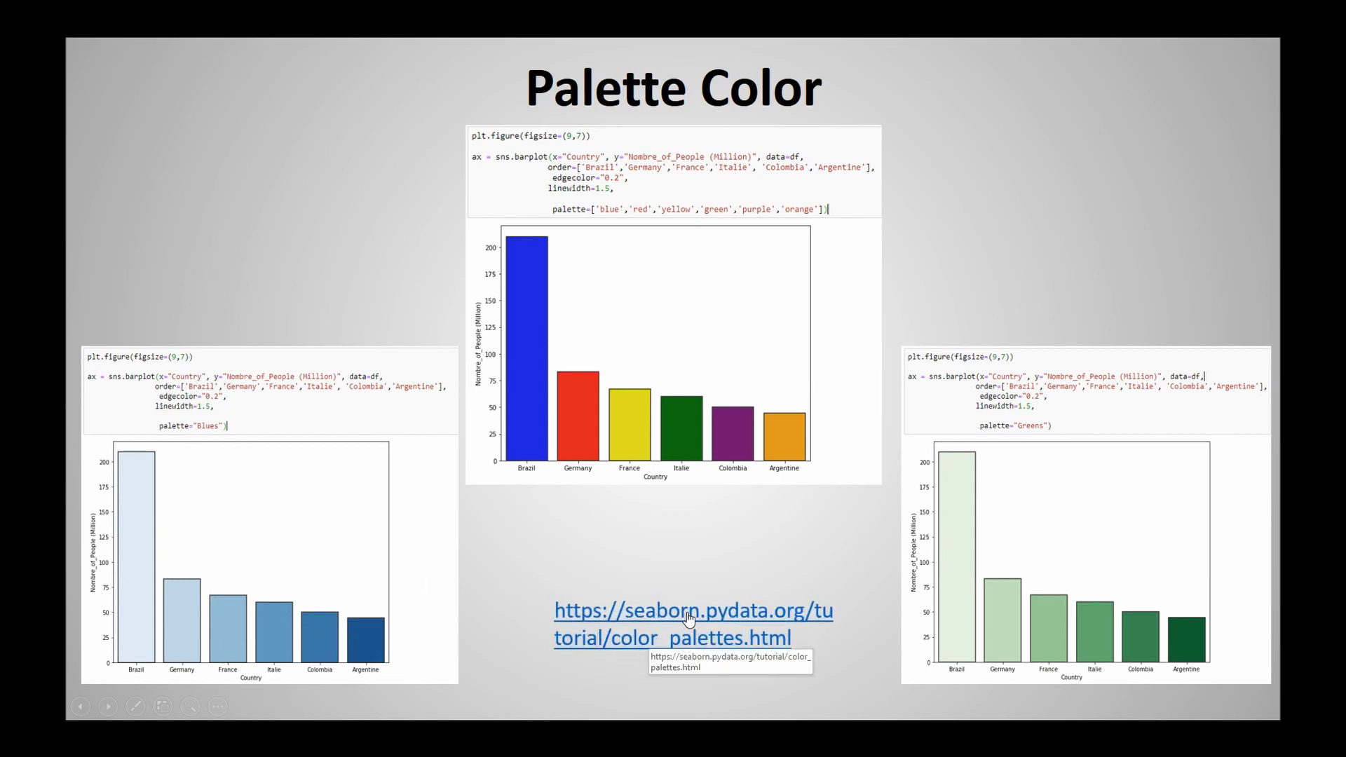
{"action": "mouse_move", "coordinate": [732, 554]}
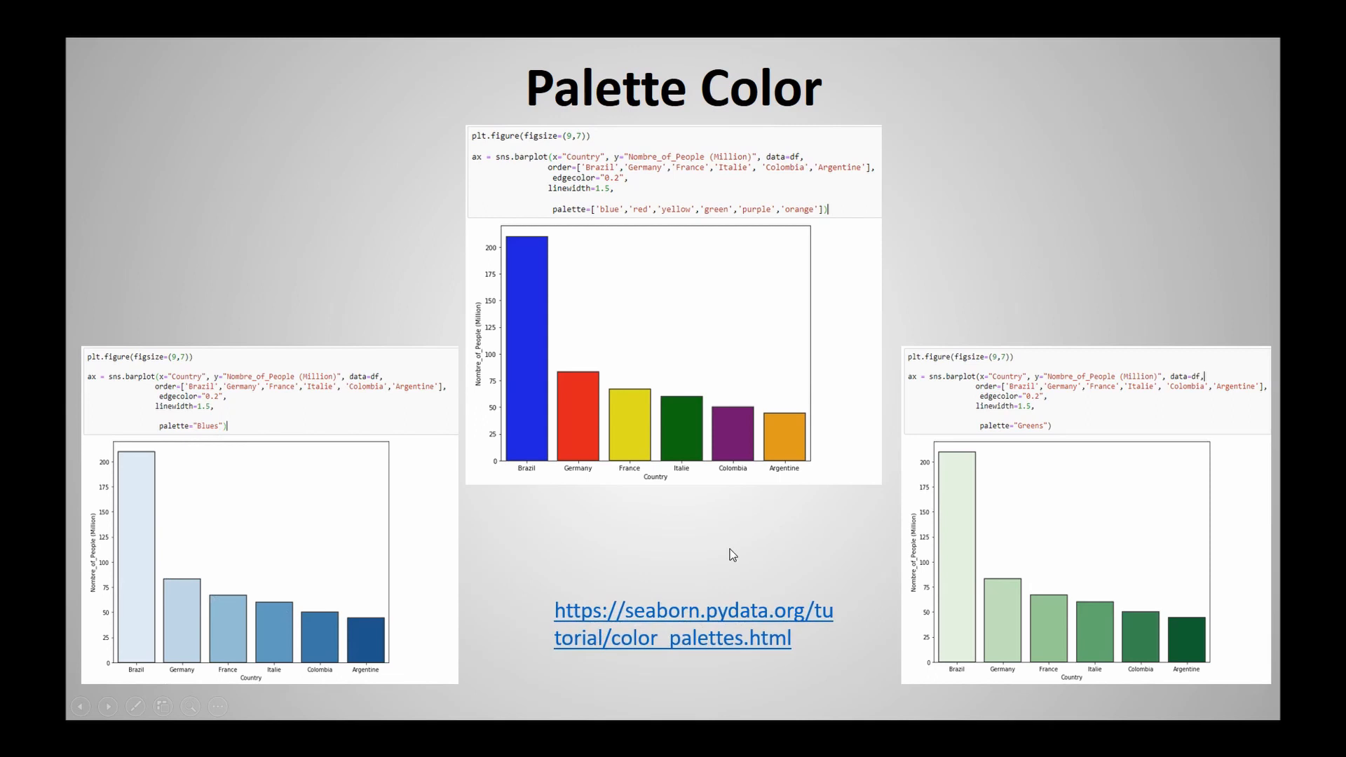